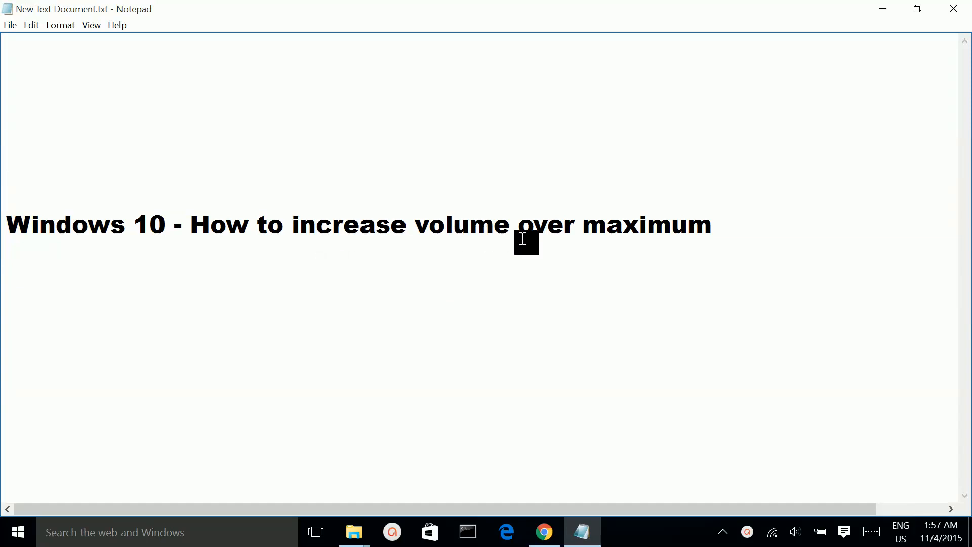
pyautogui.moveTo(709, 253)
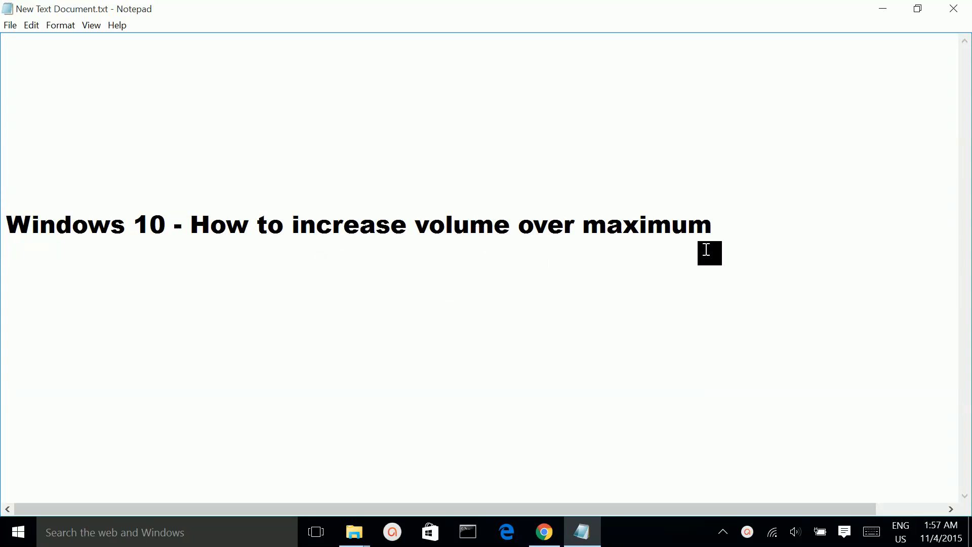
pyautogui.moveTo(729, 269)
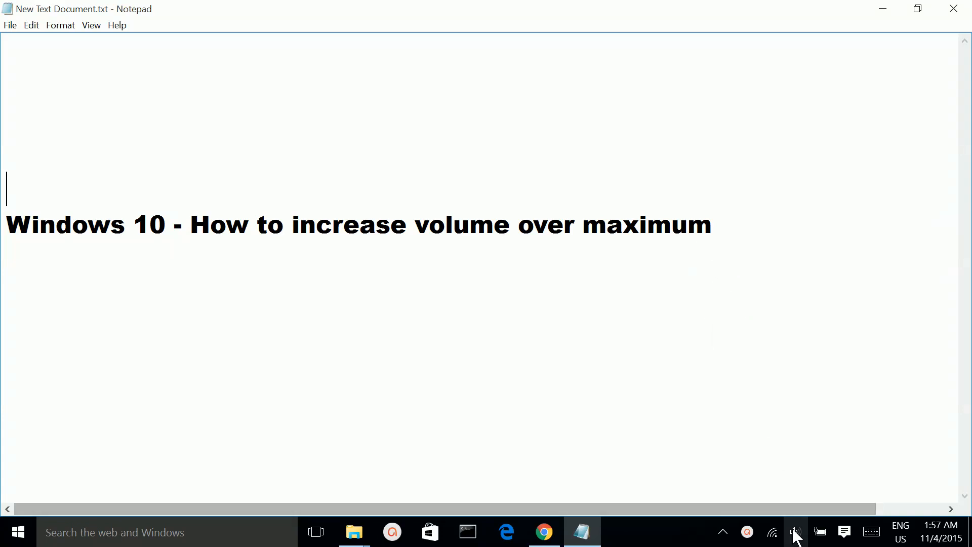
pyautogui.moveTo(795, 531)
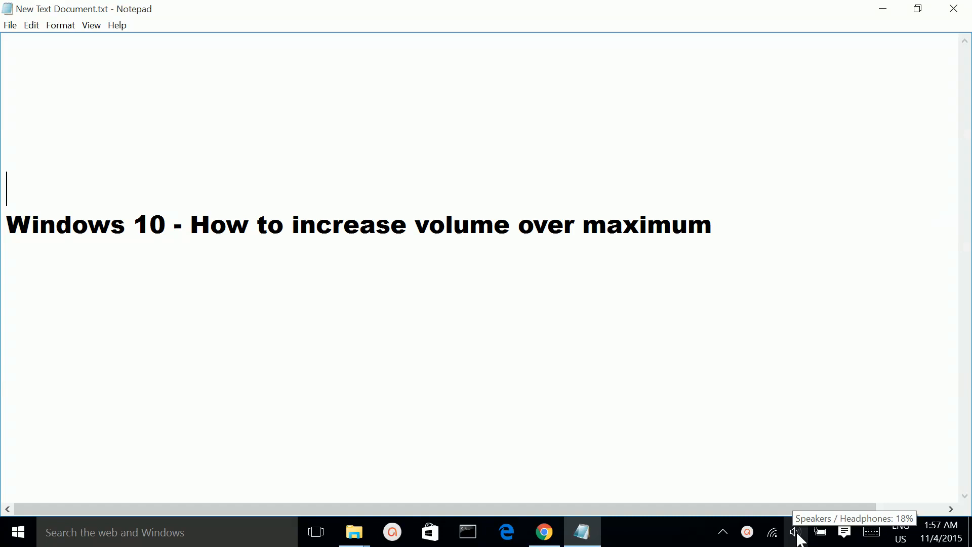
# Step: Bring up the Sound window's playback devices list from the taskbar speaker icon
pyautogui.rightClick(797, 531)
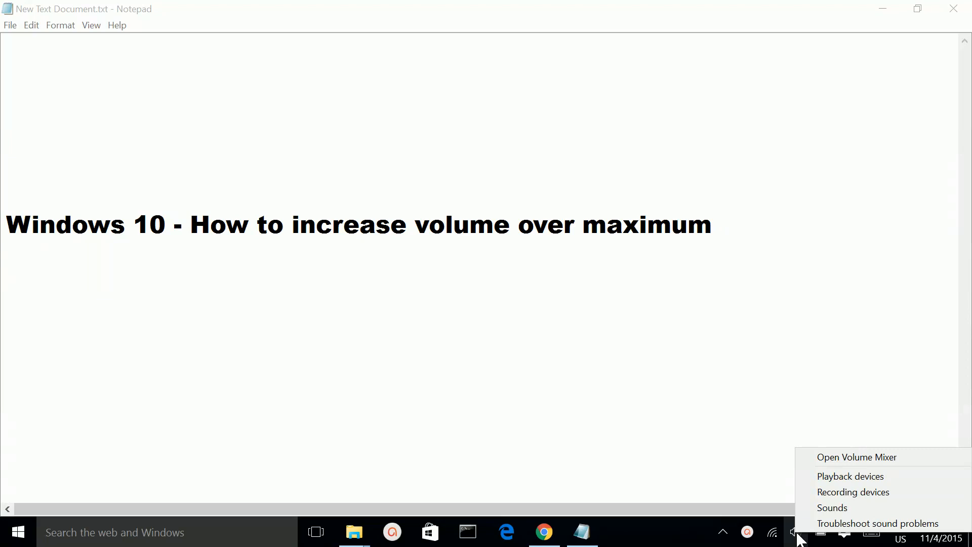
pyautogui.moveTo(849, 476)
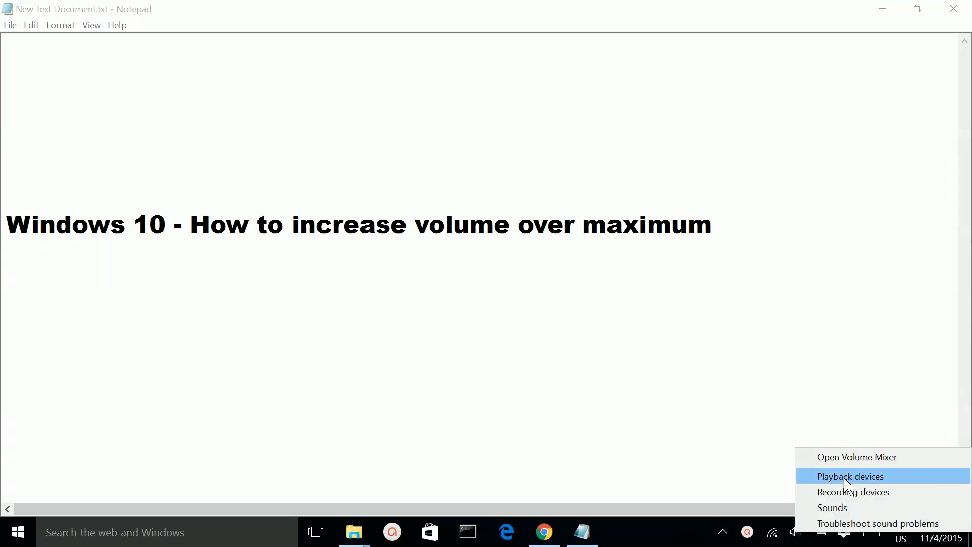
pyautogui.moveTo(867, 483)
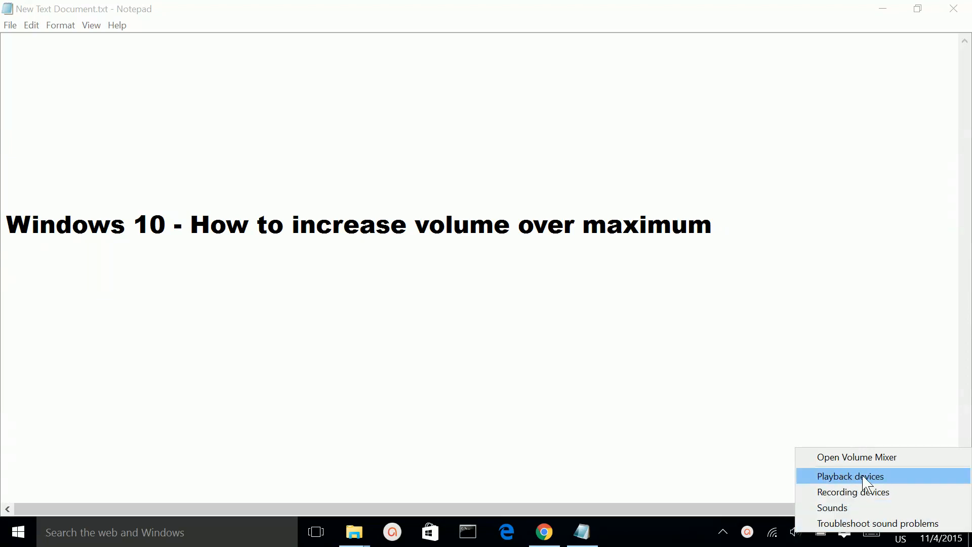
pyautogui.moveTo(848, 482)
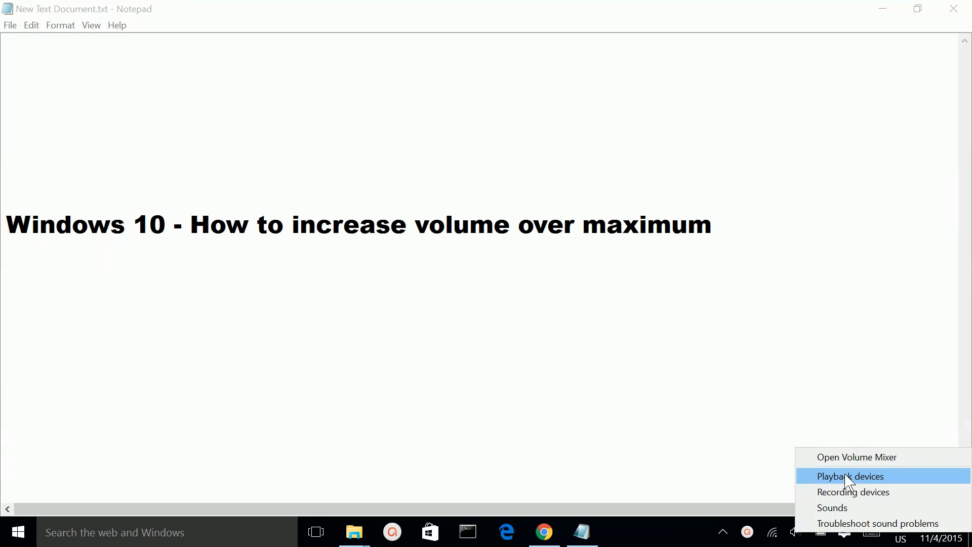
pyautogui.click(850, 476)
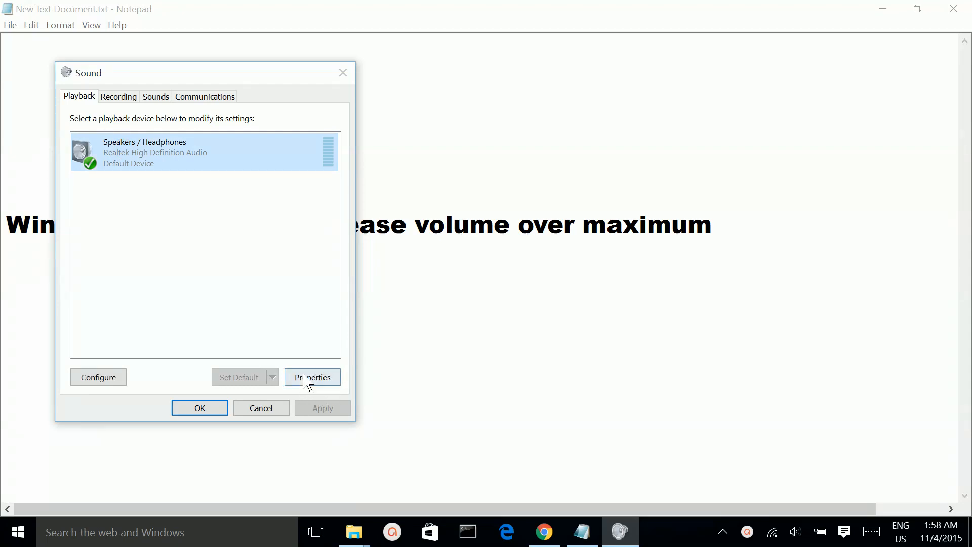
# Step: Show the Speakers / Headphones Enhancements list with Loudness Equalization visible and unticked
pyautogui.click(313, 377)
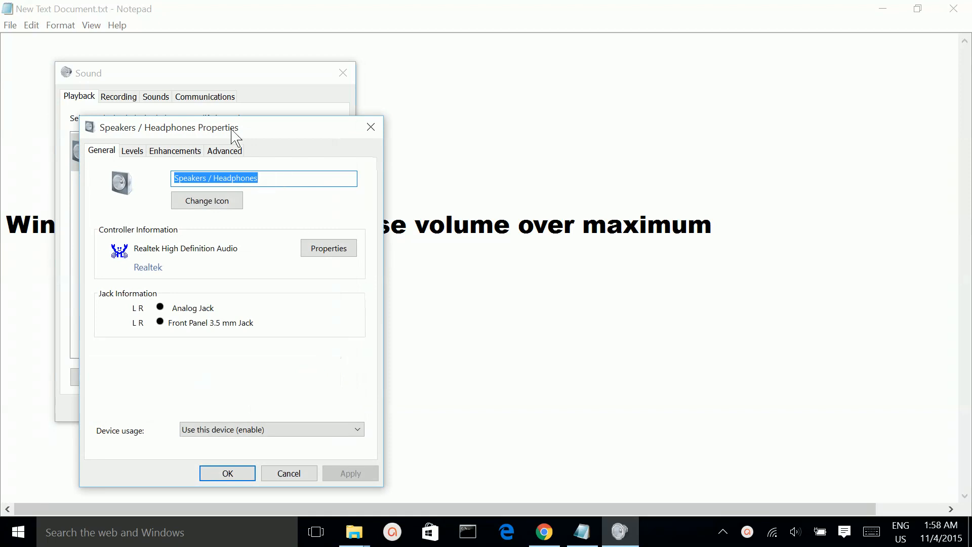
pyautogui.moveTo(167, 127); pyautogui.dragTo(496, 71)
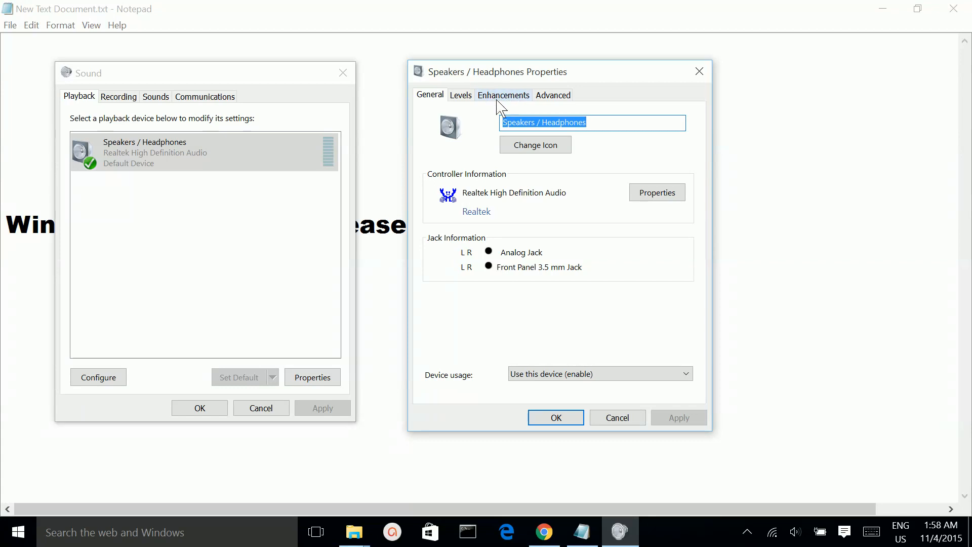
pyautogui.click(503, 95)
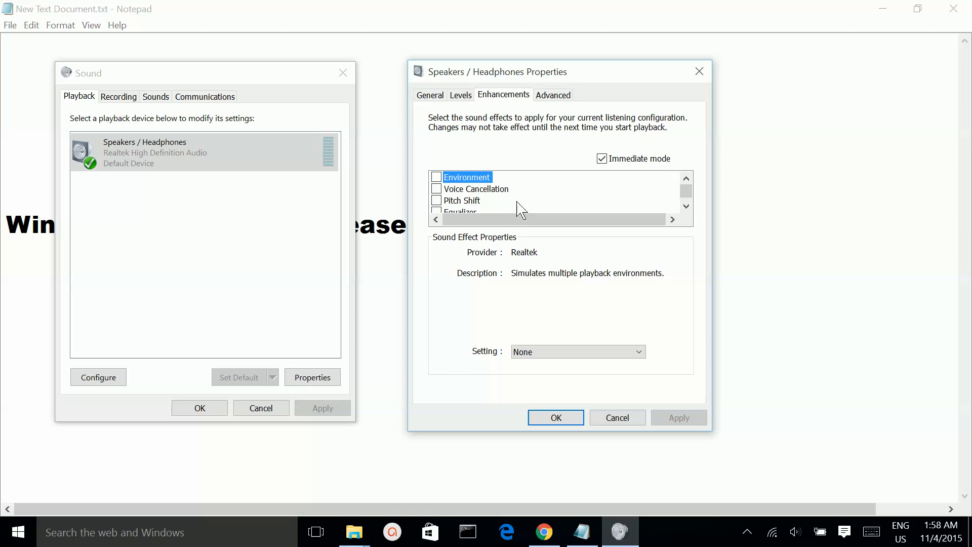
pyautogui.scroll(-3)
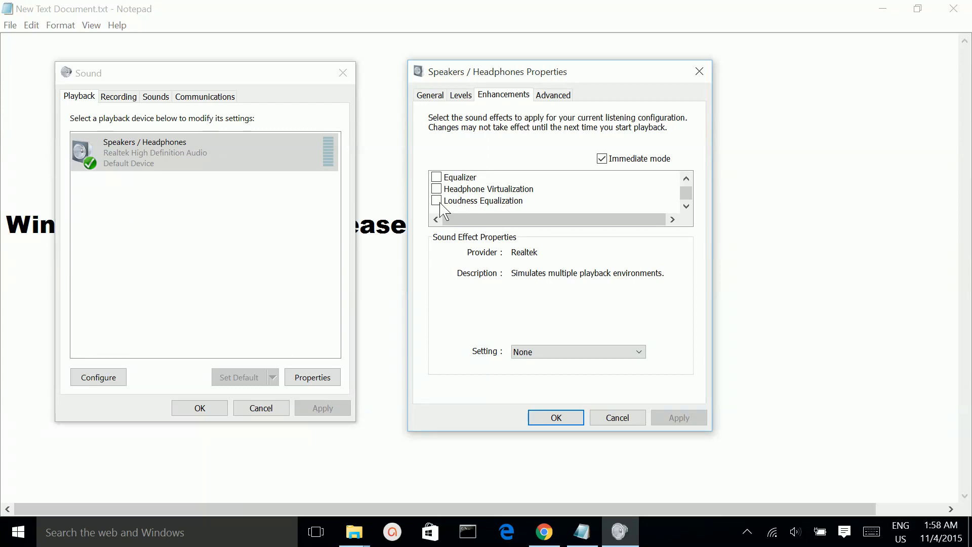
# Step: Leave Loudness Equalization ticked and bring up the speaker volume slider at 18
pyautogui.click(437, 201)
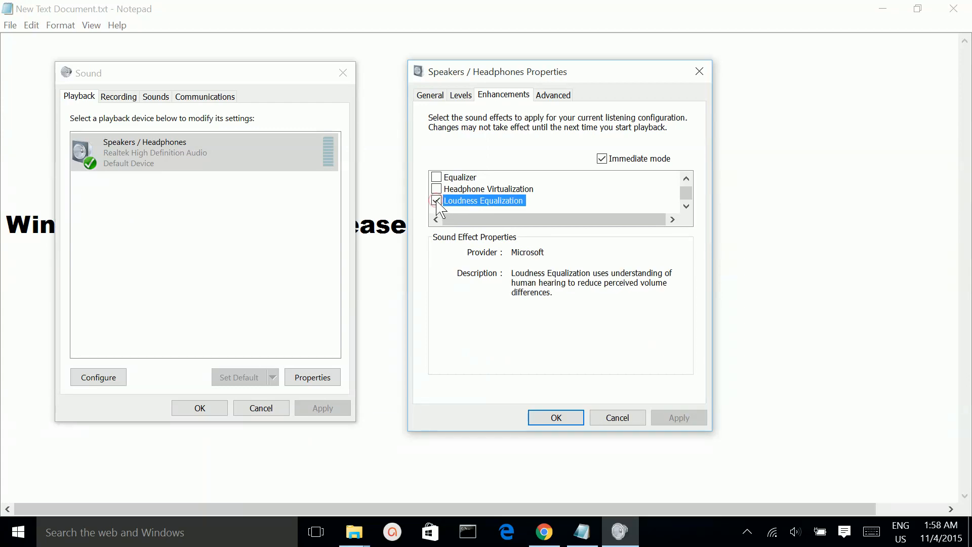
pyautogui.click(436, 201)
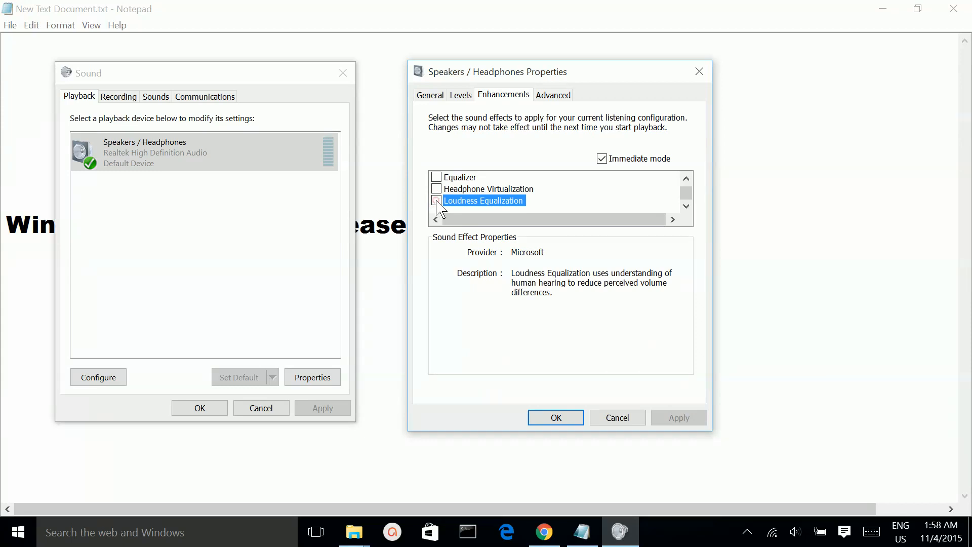
pyautogui.click(437, 201)
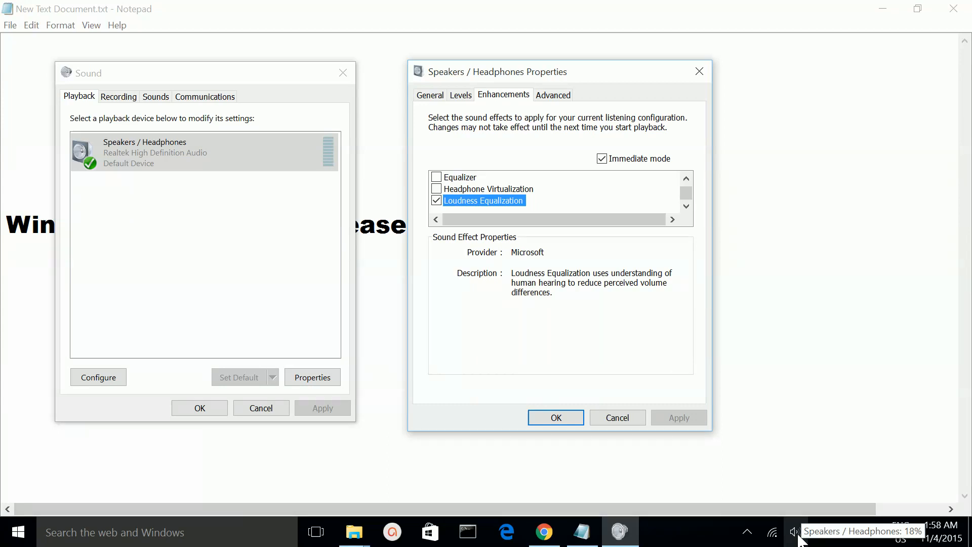
pyautogui.click(794, 532)
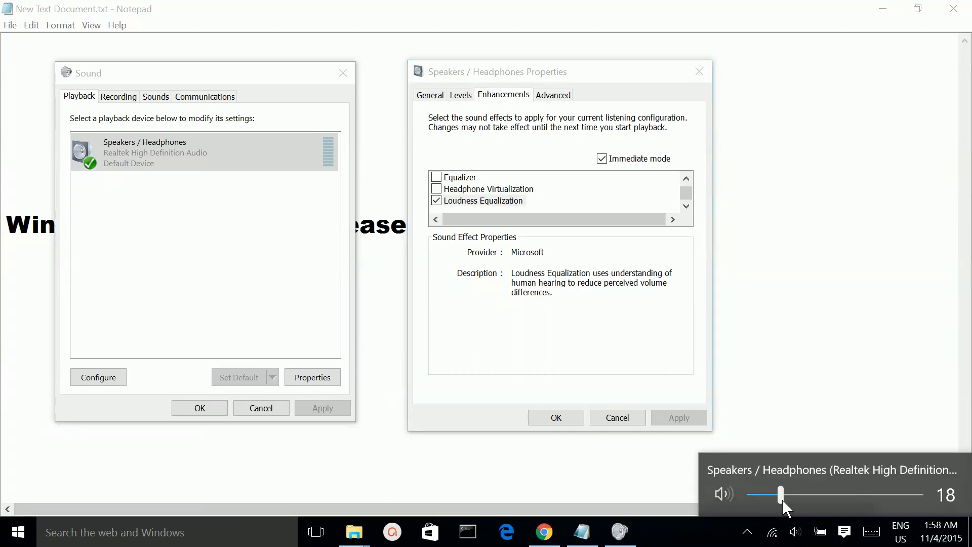
# Step: Raise volume to 100, keep Loudness Equalization on and confirm the properties with OK
pyautogui.moveTo(779, 495); pyautogui.dragTo(920, 495)
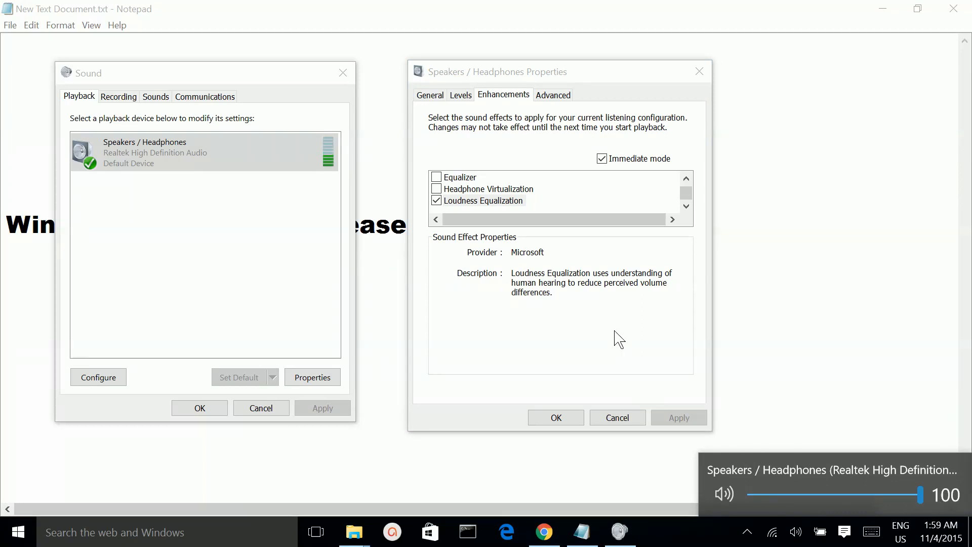
pyautogui.click(484, 200)
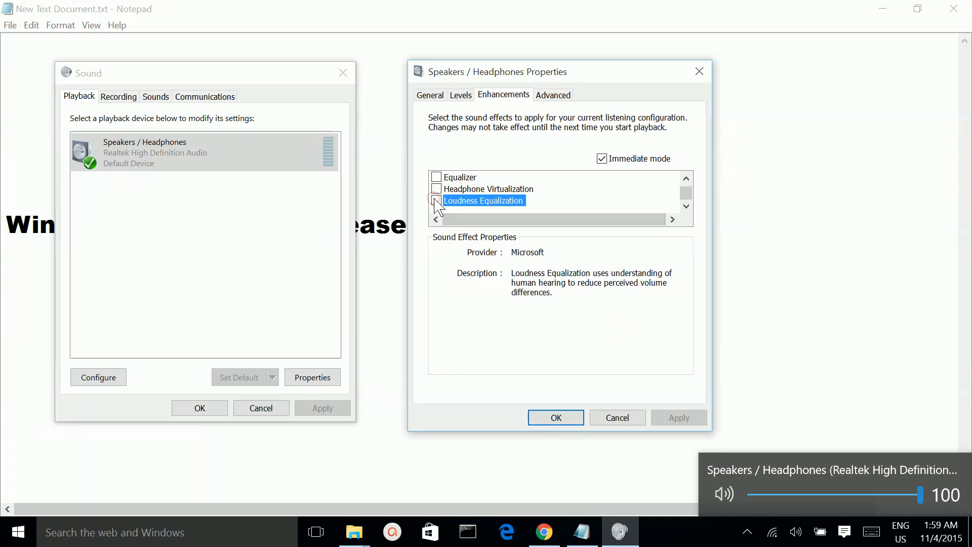
pyautogui.click(437, 201)
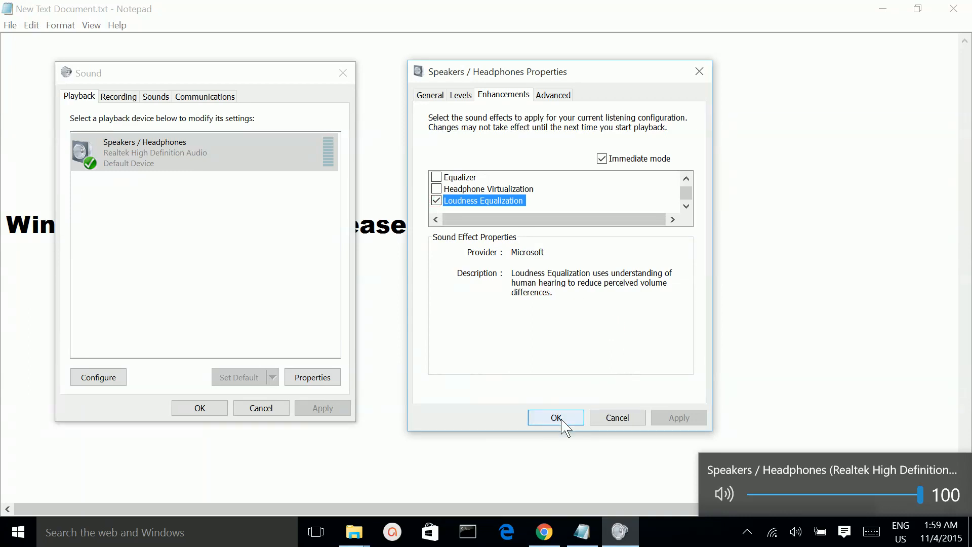
pyautogui.click(553, 417)
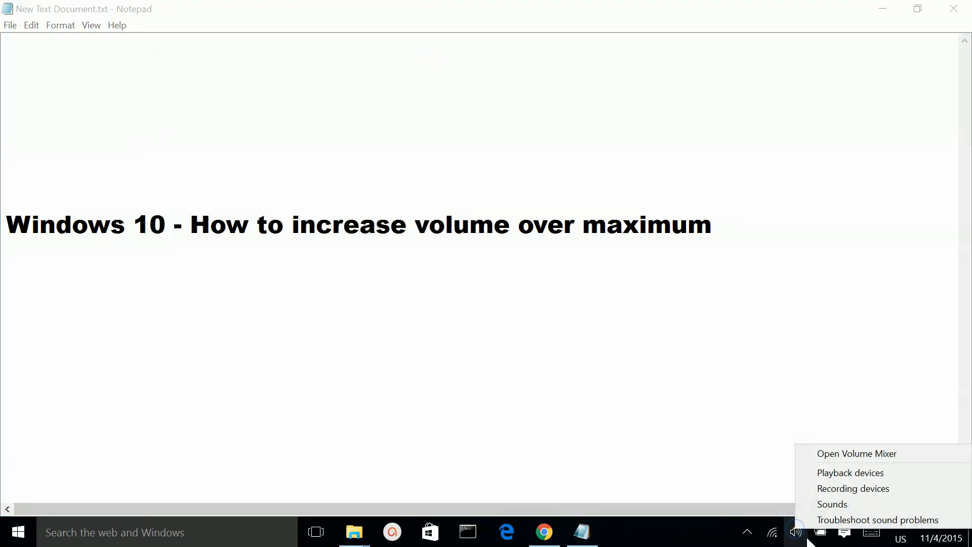
pyautogui.moveTo(831, 504)
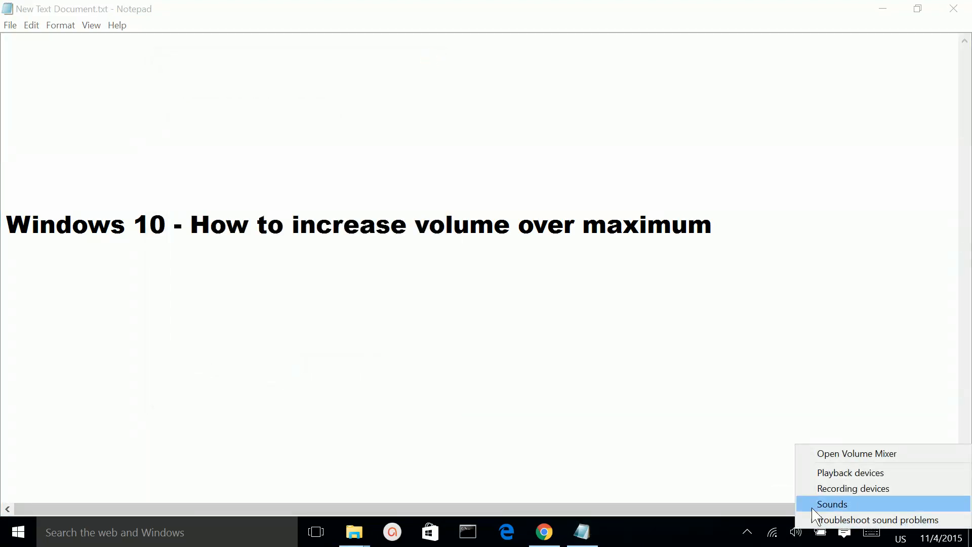
pyautogui.moveTo(850, 473)
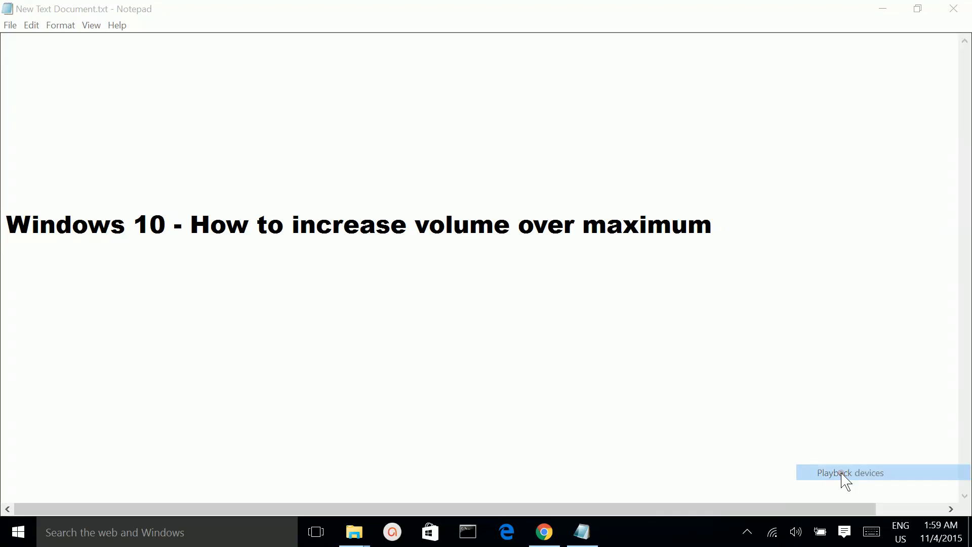
# Step: Reach the Speakers / Headphones Enhancements list again via Playback devices
pyautogui.click(850, 473)
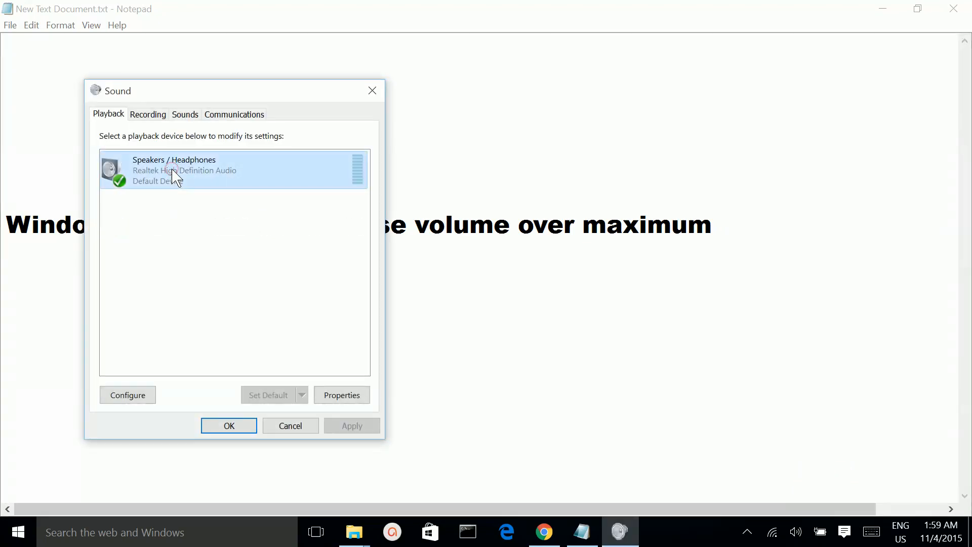
pyautogui.click(341, 395)
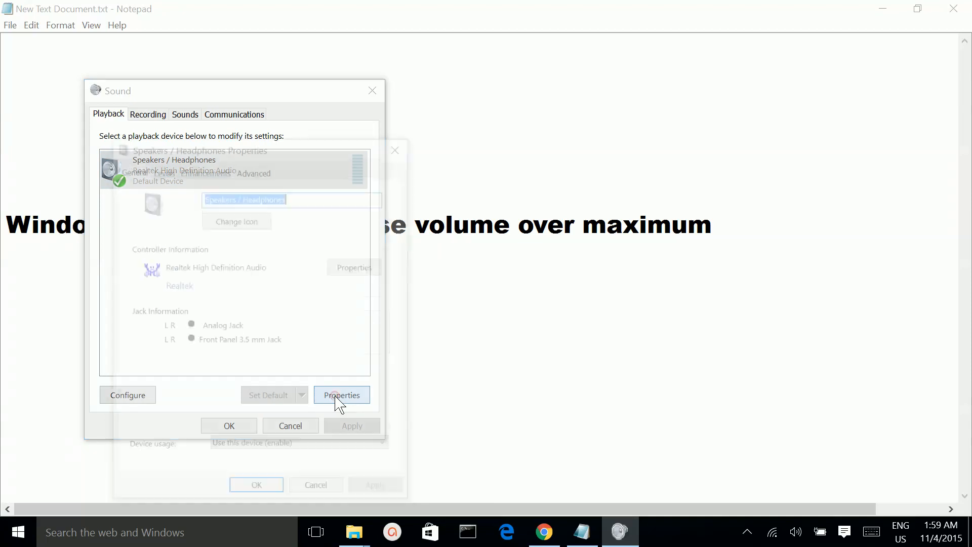
pyautogui.click(341, 395)
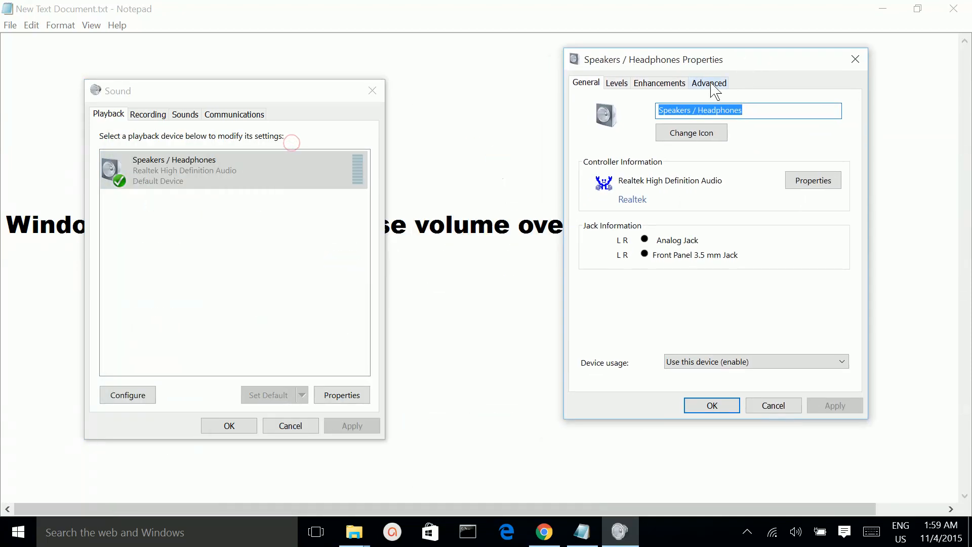
pyautogui.click(659, 82)
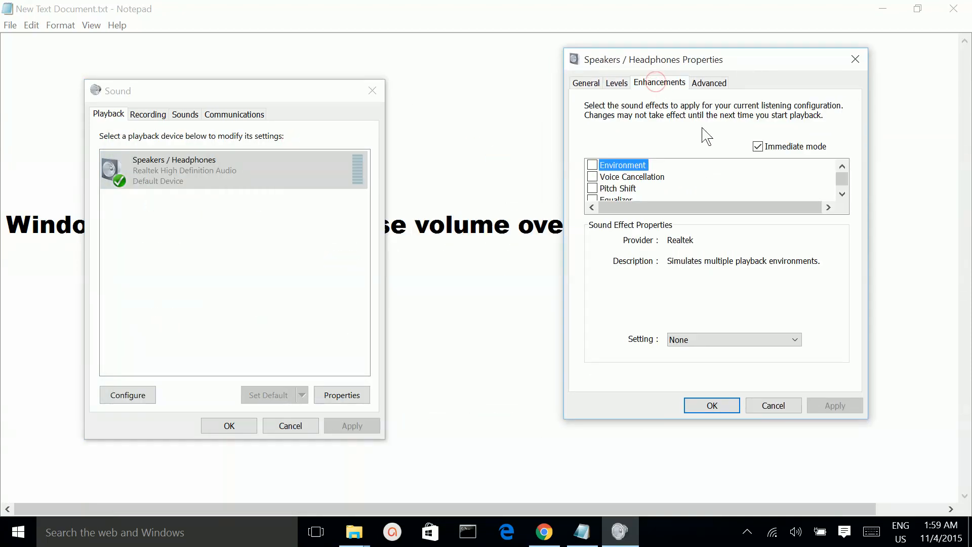
# Step: Untick Loudness Equalization and confirm, closing both sound dialogs
pyautogui.click(590, 189)
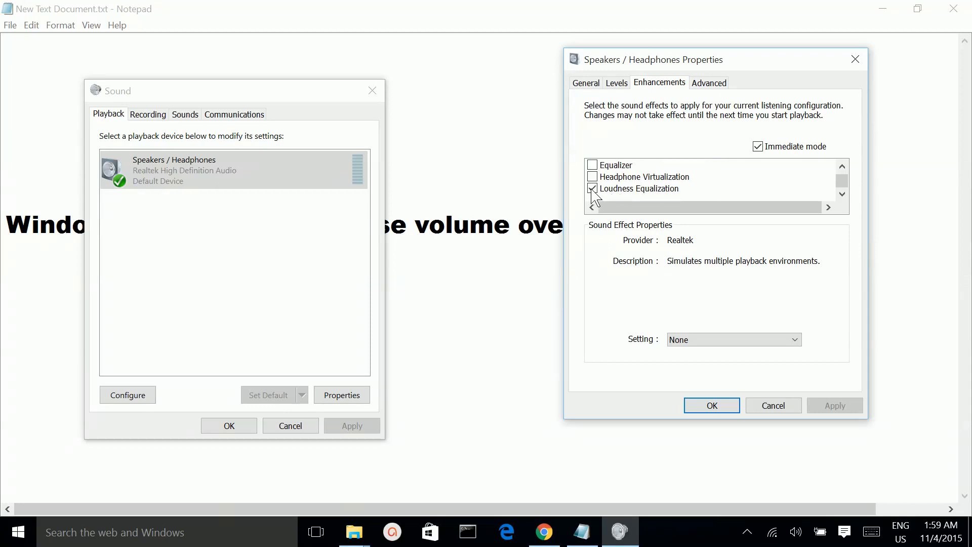
pyautogui.click(638, 188)
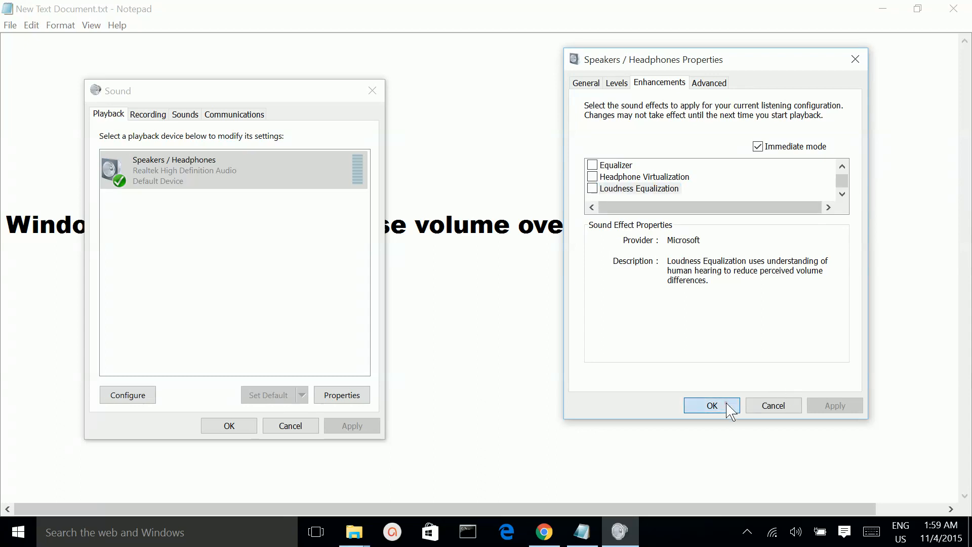
pyautogui.click(712, 405)
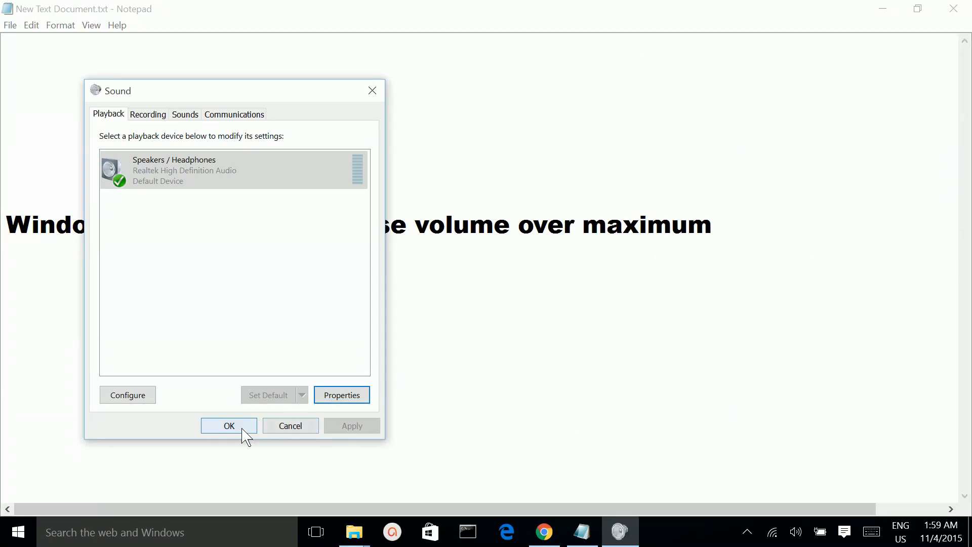
pyautogui.click(228, 425)
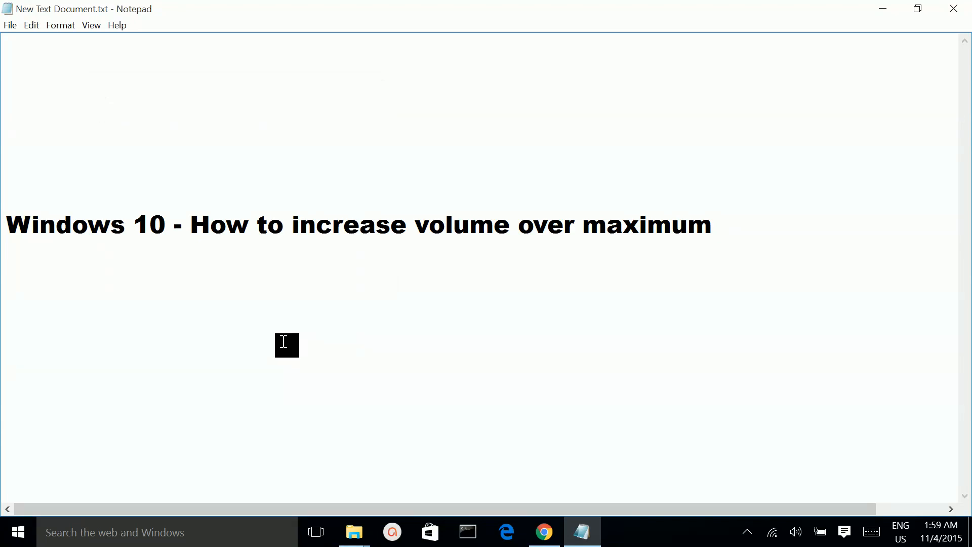
pyautogui.moveTo(633, 261)
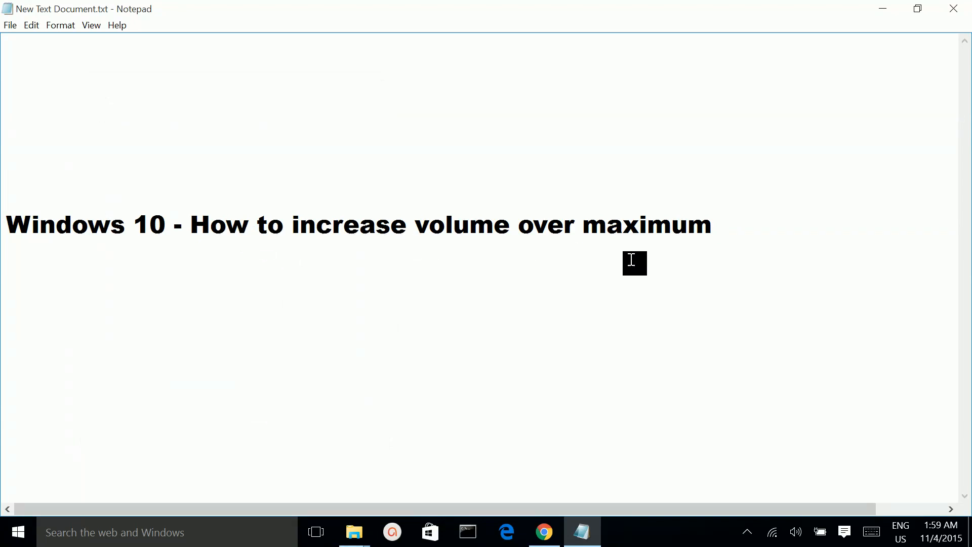